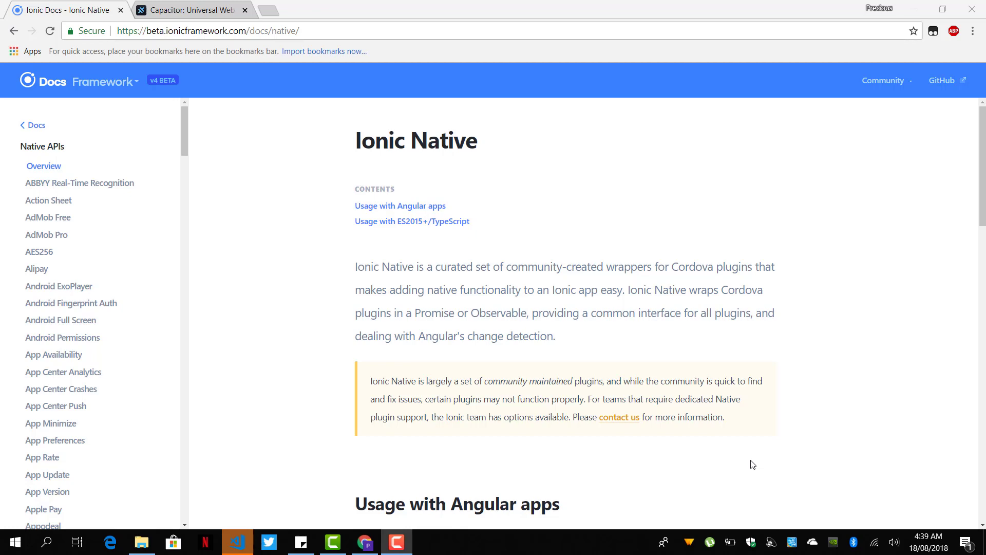
Switch from the Ionic Native docs in Chrome to the Visual Studio Code terminal
click(236, 542)
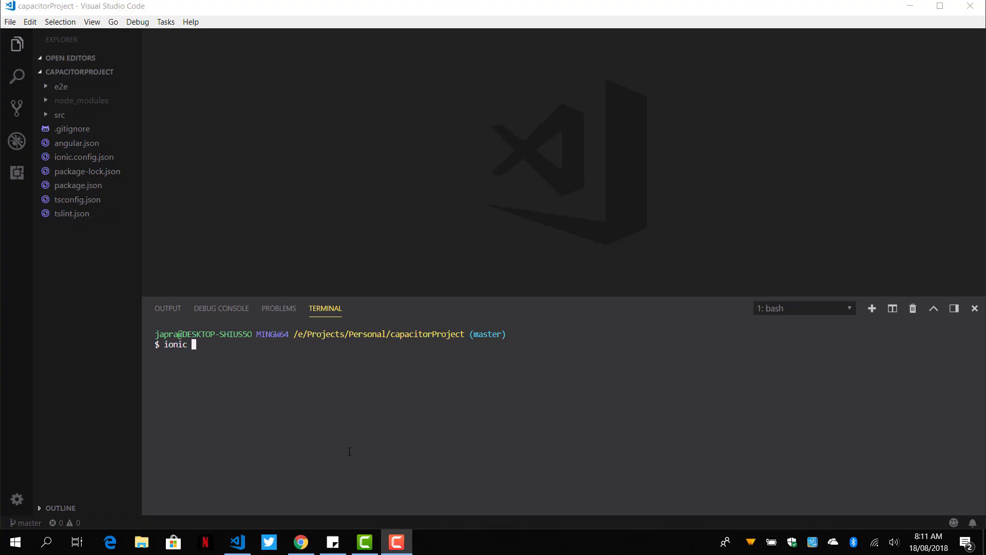
Run 'ionic capacitor add android' to install Capacitor core and cli and add an android folder
text(c)
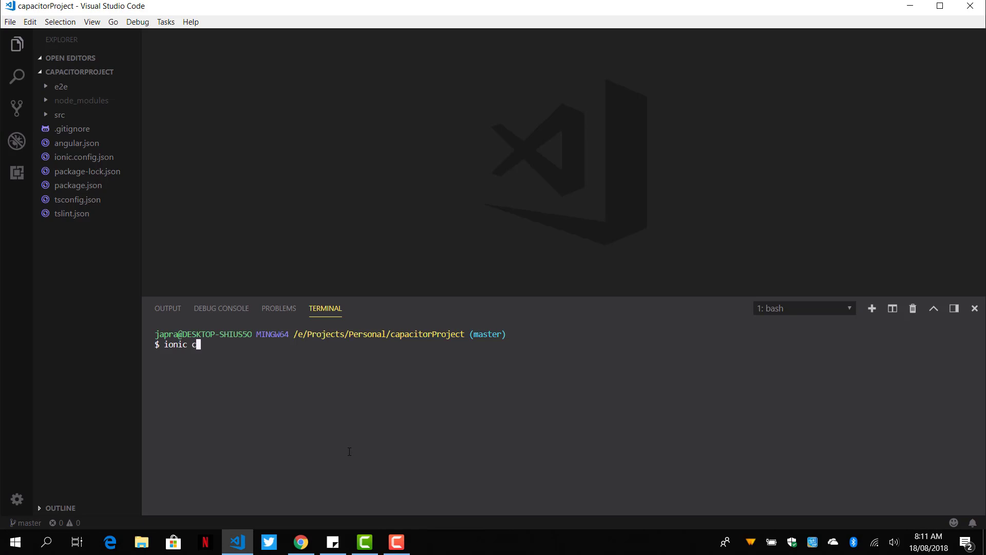
text(apaci)
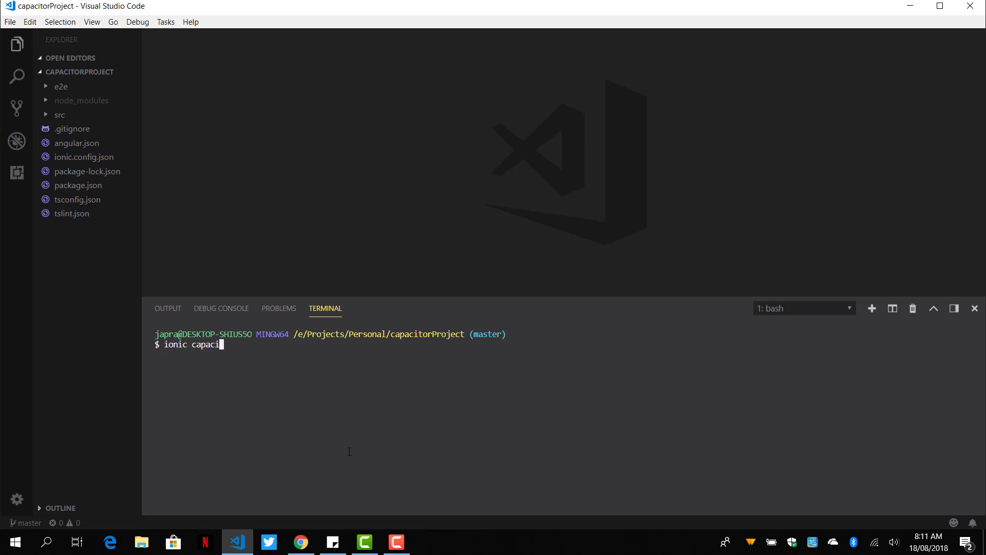
text(tor add andro)
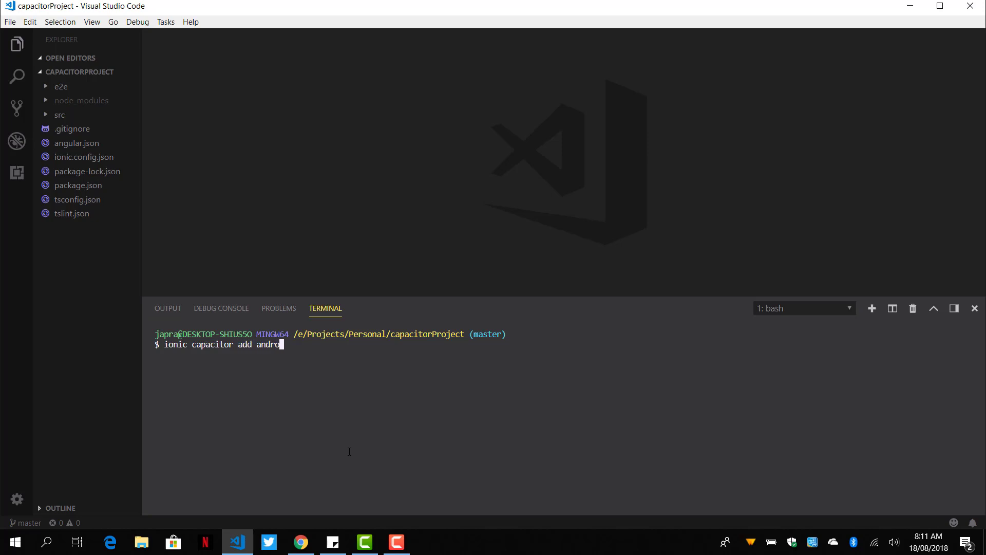
key(Return)
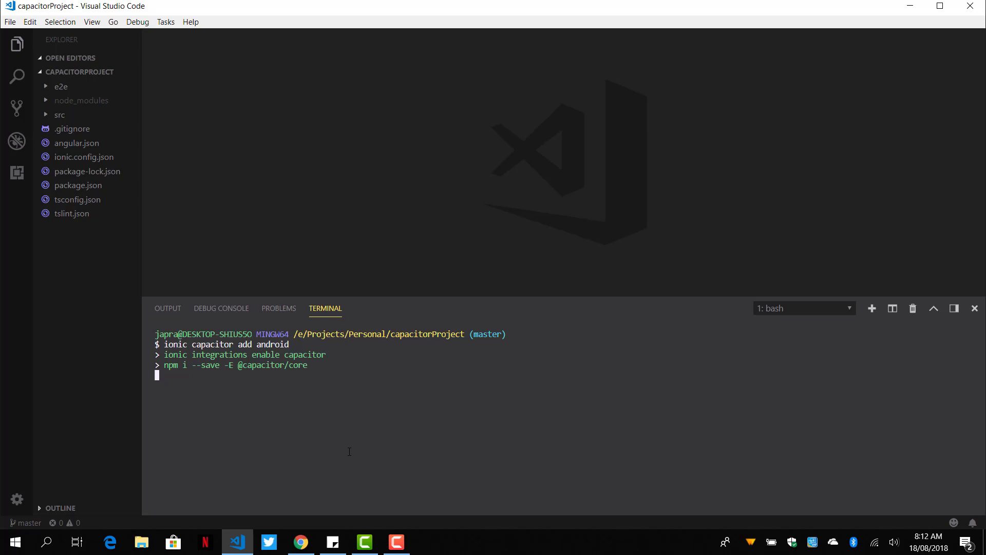
mouse_move(345, 428)
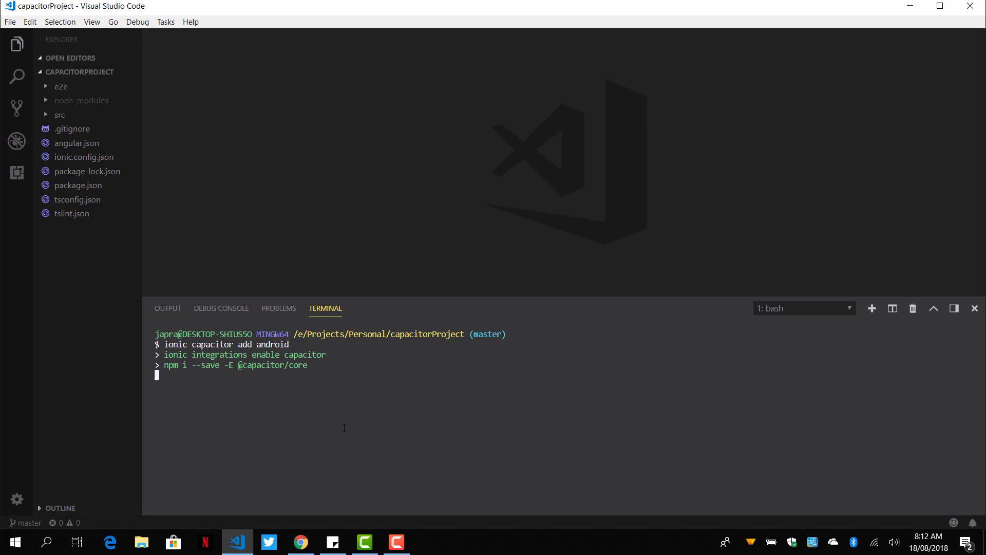
mouse_move(312, 391)
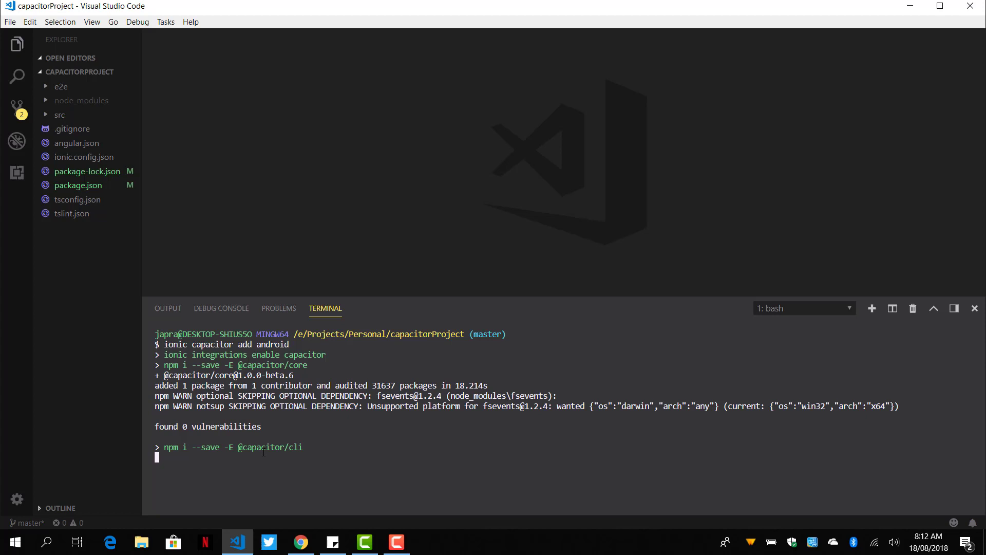
mouse_move(306, 448)
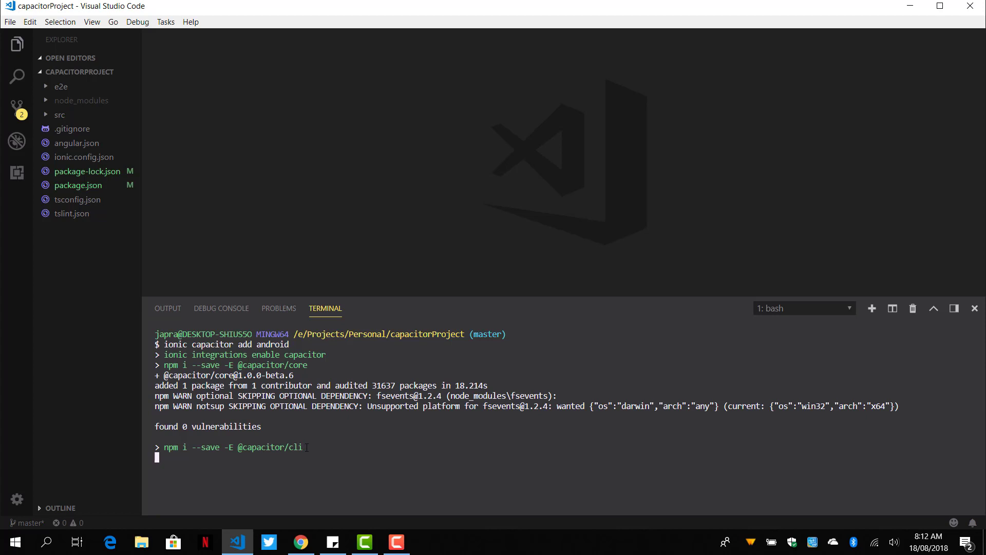
mouse_move(184, 255)
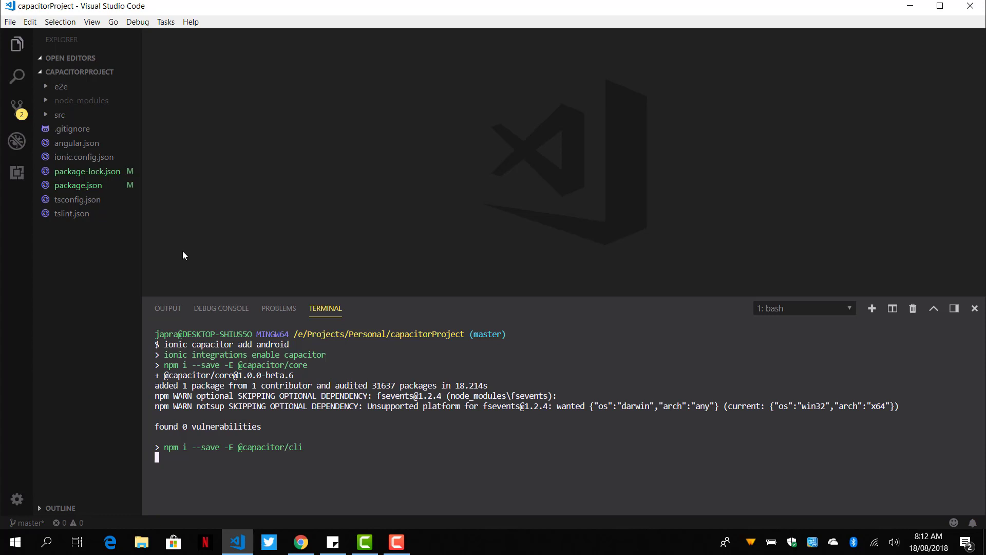
mouse_move(174, 213)
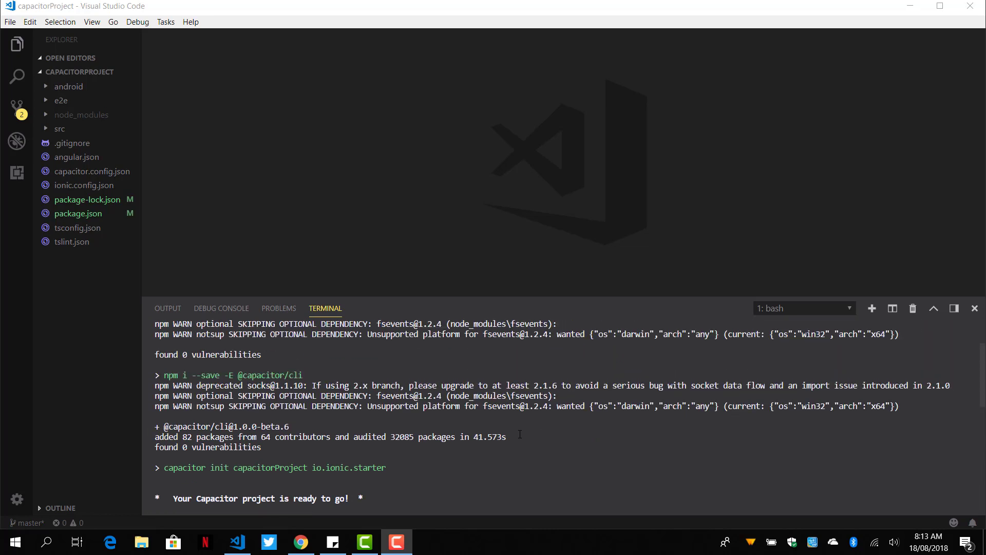
scroll(down, 3)
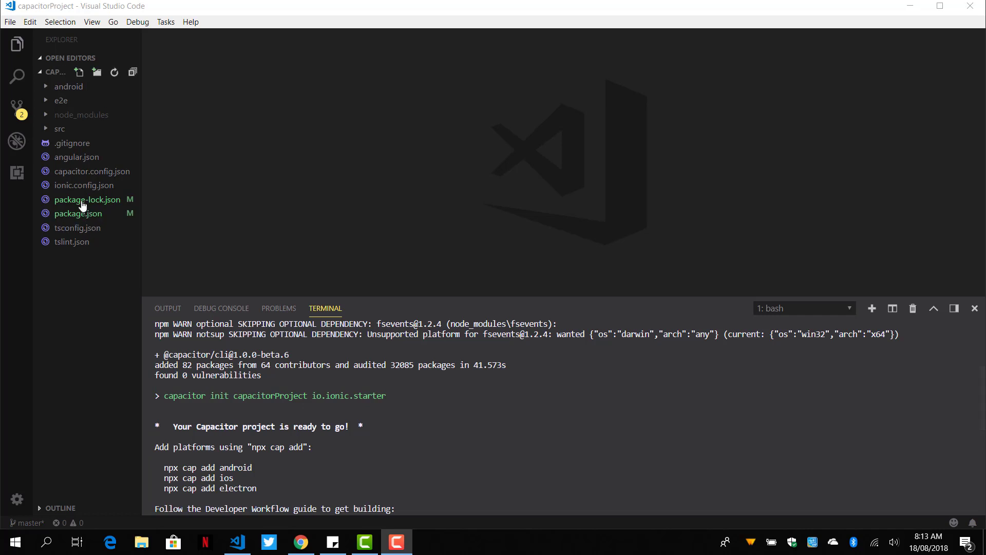
mouse_move(92, 171)
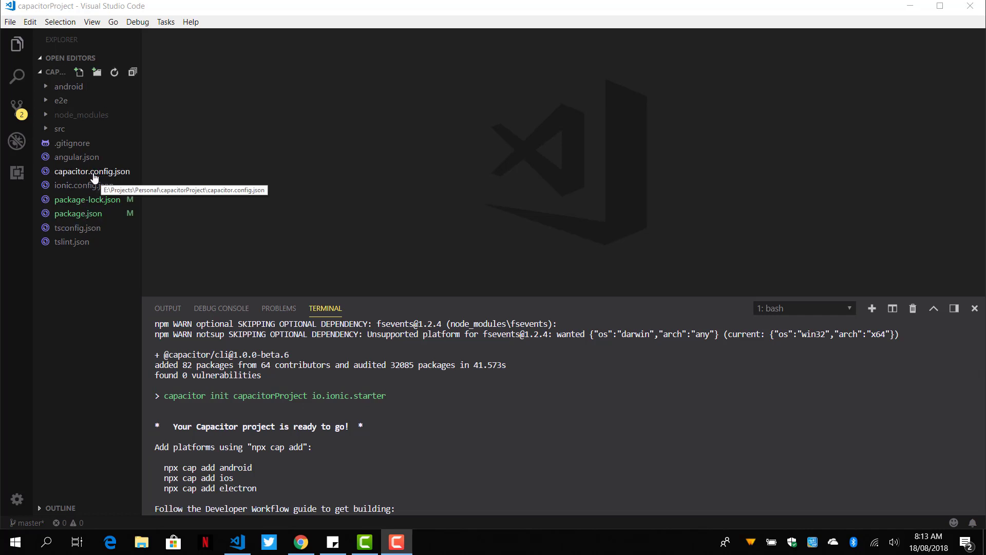
mouse_move(90, 185)
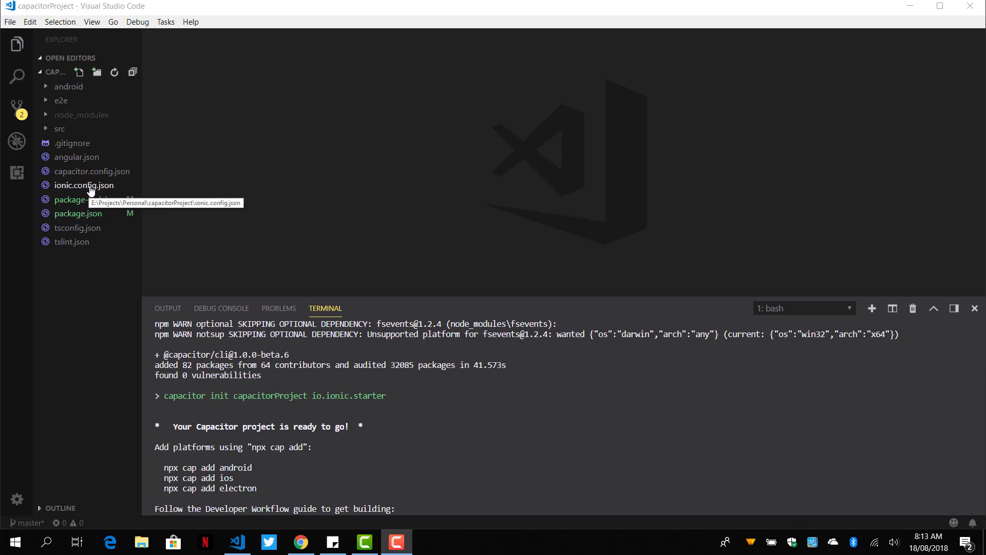
click(83, 185)
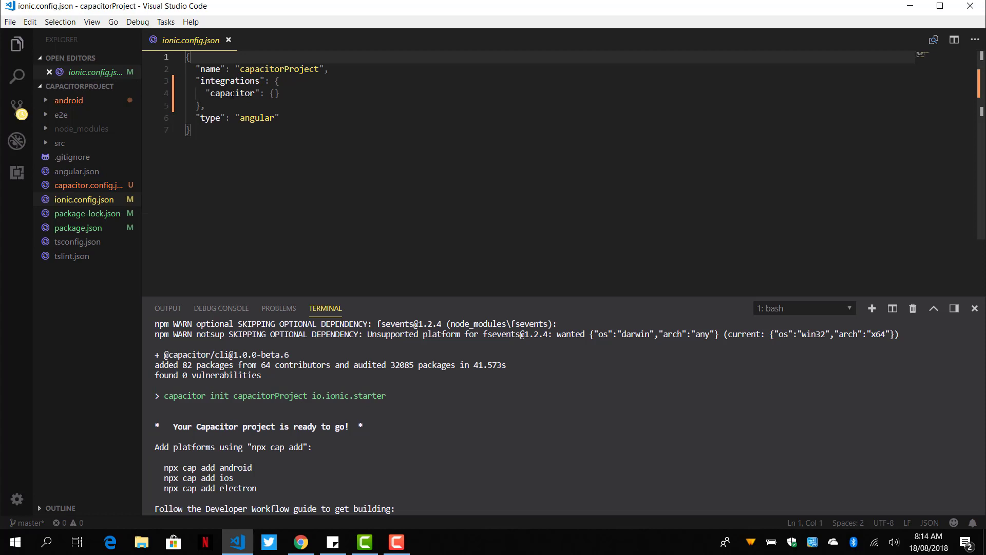
click(88, 185)
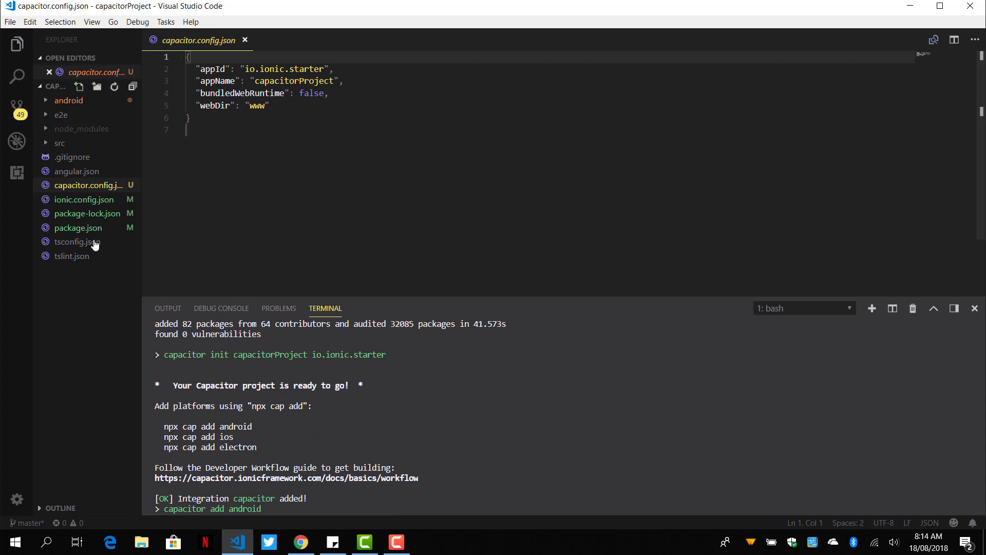
Scroll package.json dependencies to find the Capacitor android, cli and core packages
click(78, 227)
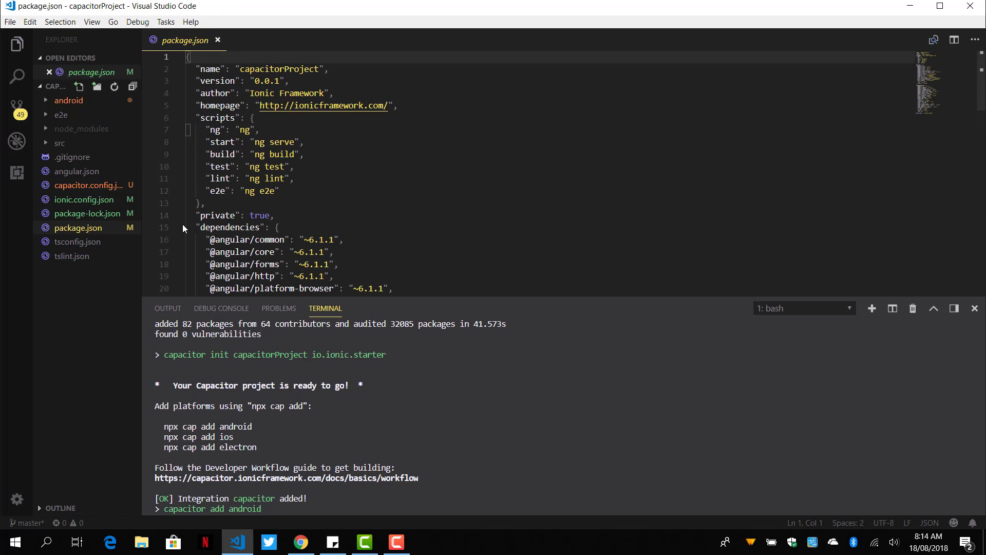
scroll(down, 3)
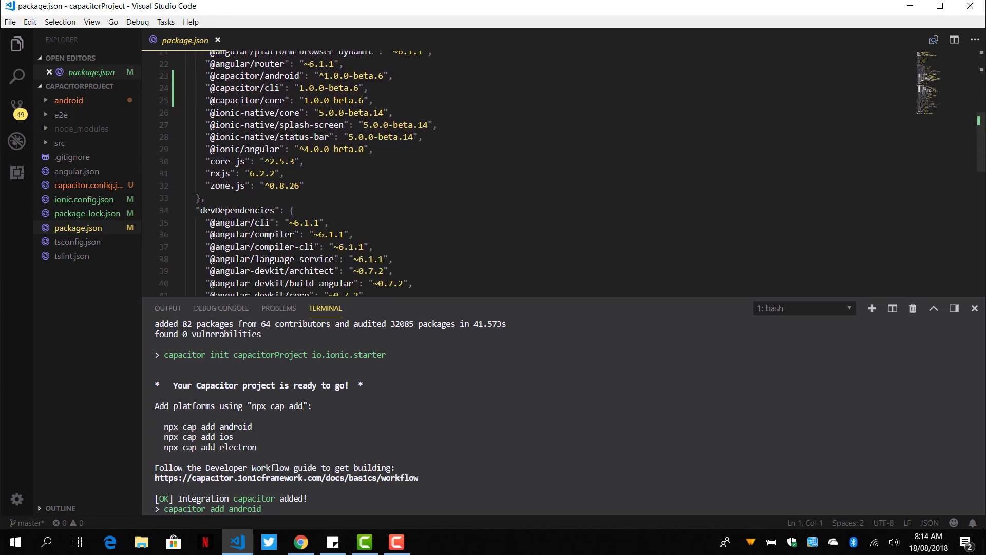
scroll(down, 3)
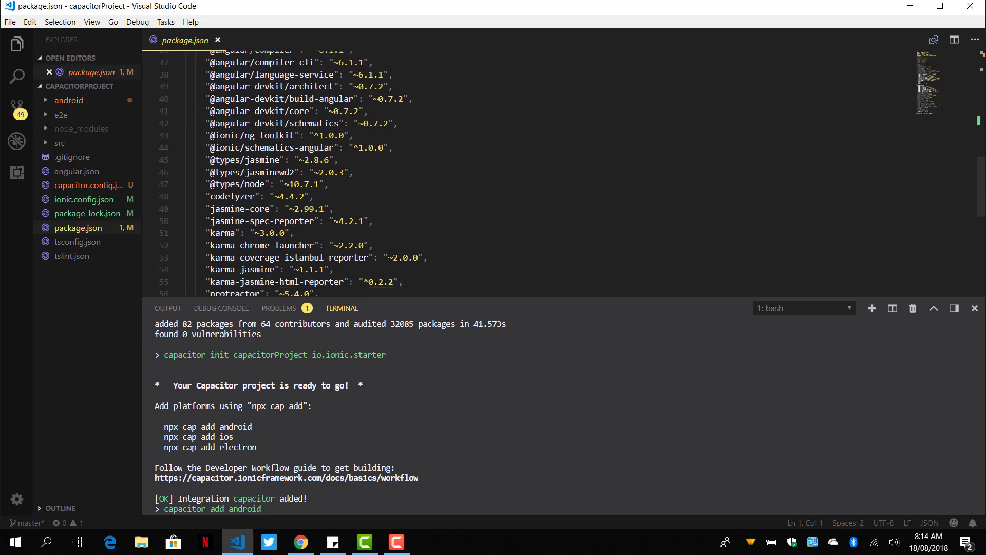
scroll(up, 3)
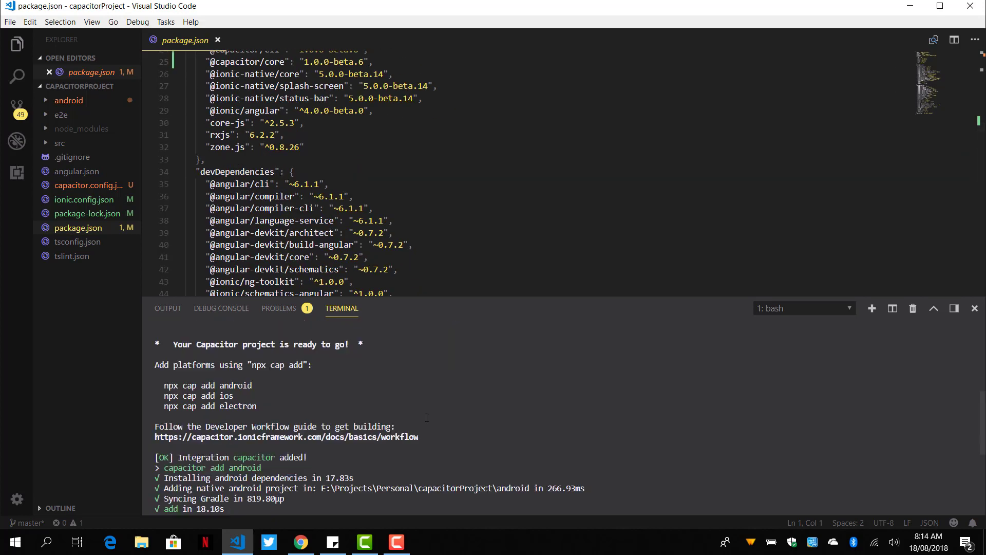
scroll(down, 3)
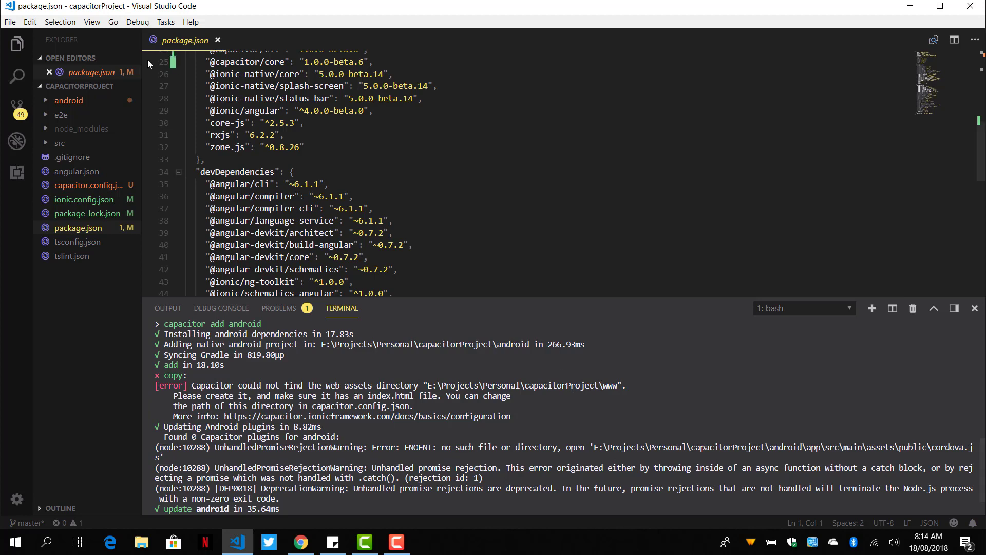
Reopen capacitor.config.json and scroll the terminal to the missing www directory error
click(88, 185)
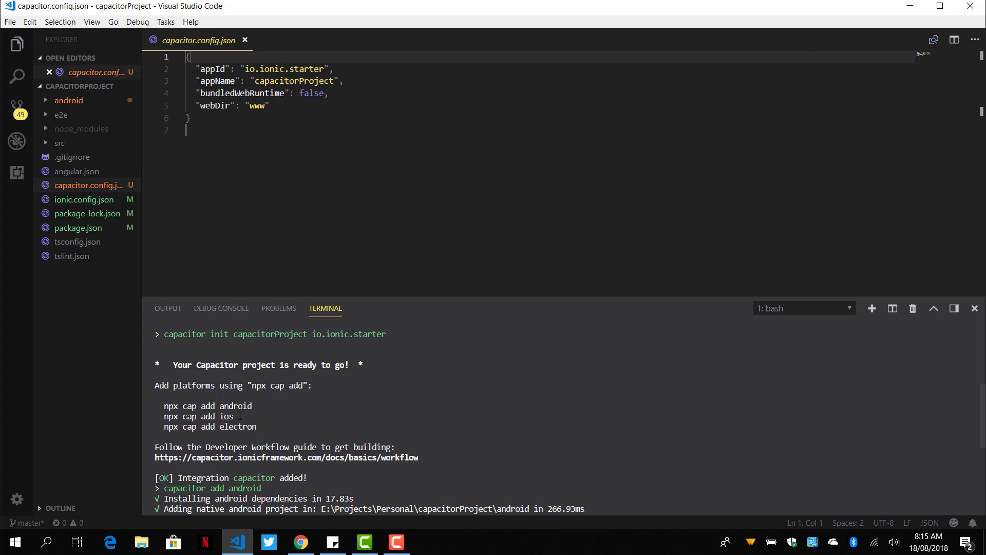
scroll(down, 3)
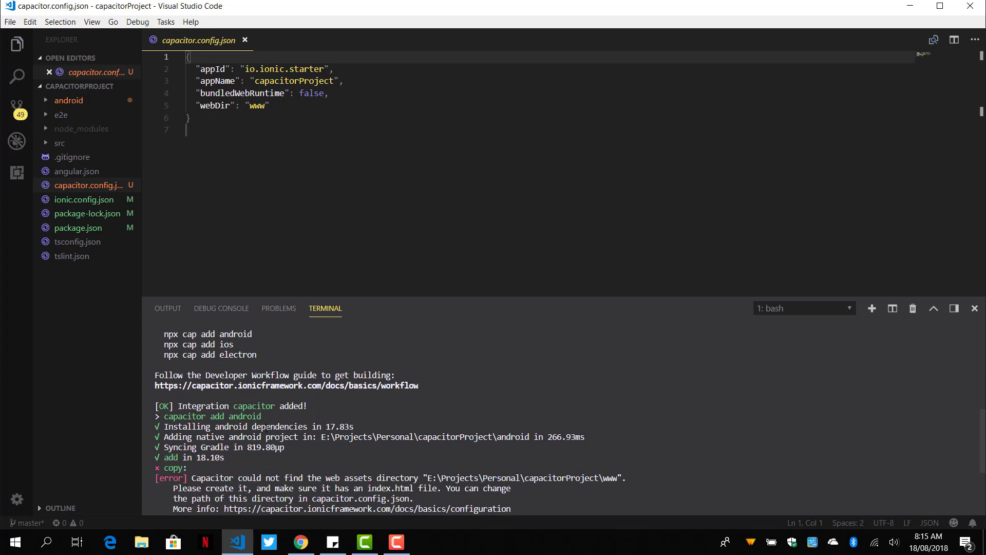
scroll(down, 3)
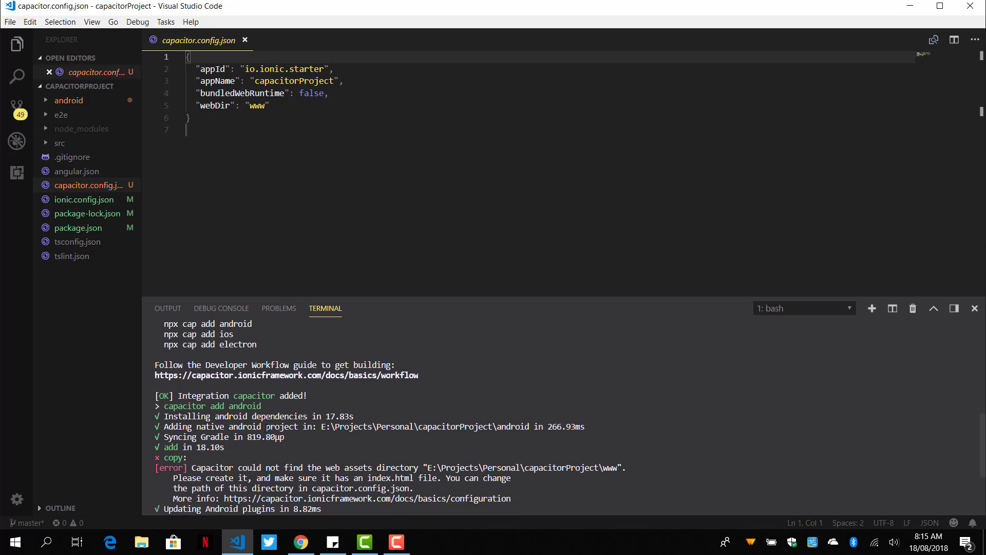
scroll(down, 3)
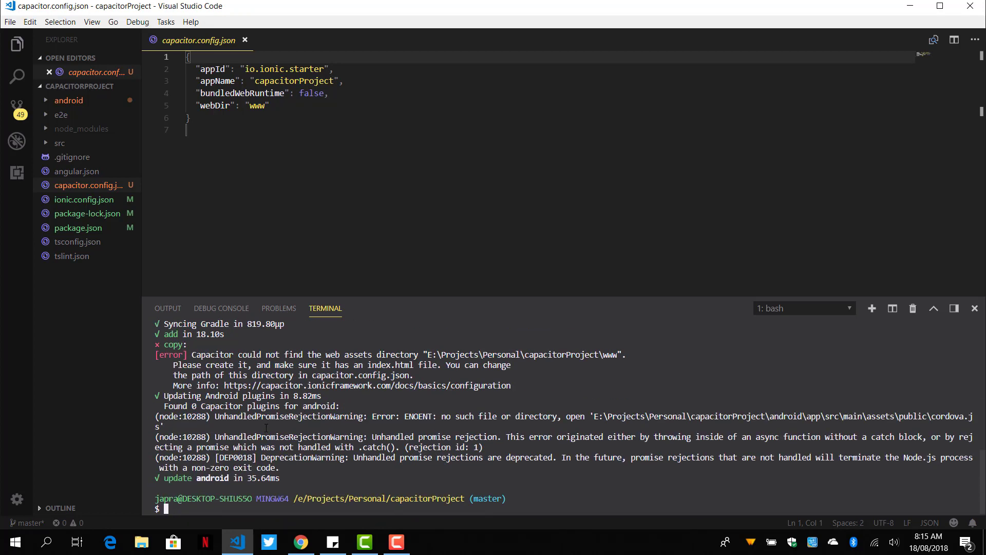
Print 'ionic capacitor' help listing add, copy, open, run, sync and update
text(ionic capacitor a)
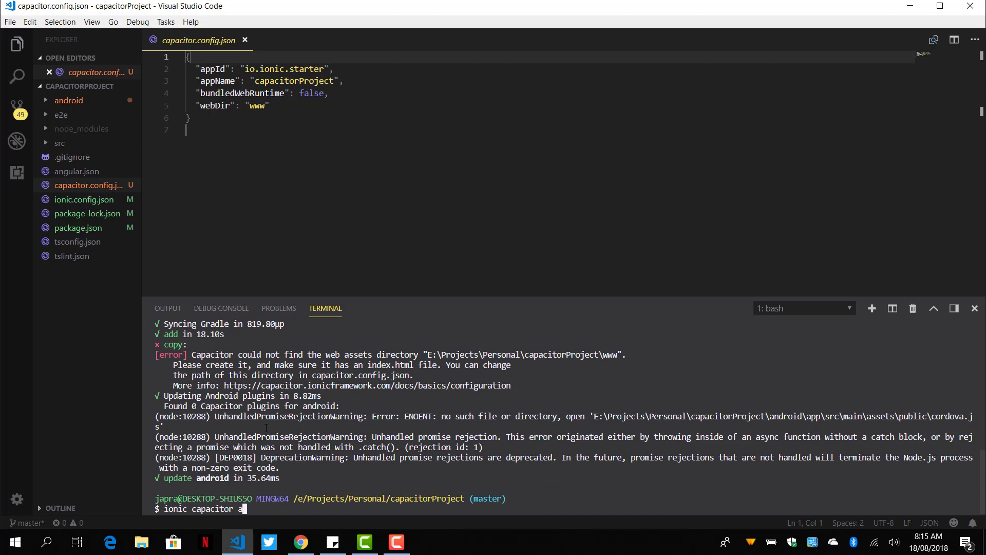
key(Return)
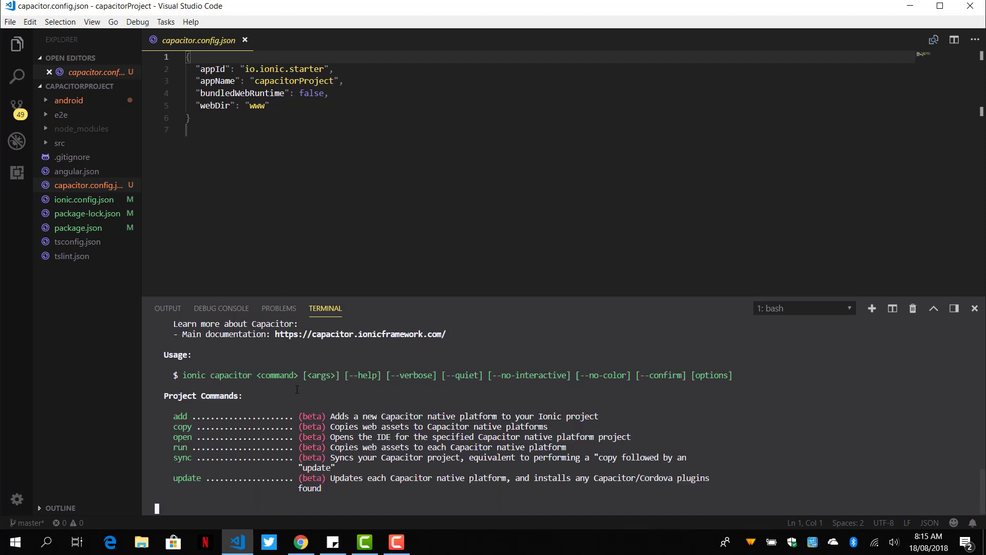
scroll(down, 3)
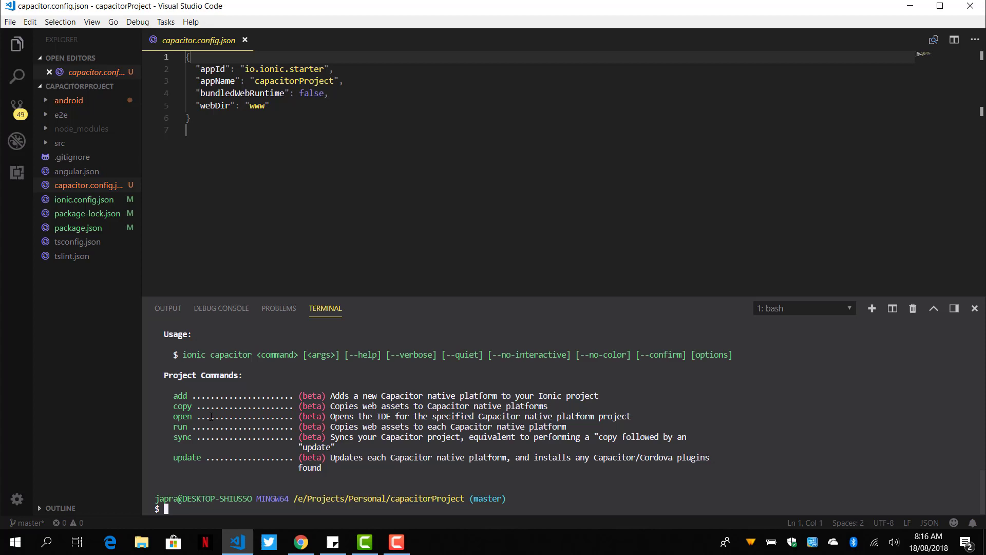
Attempt 'ionic capacitor copy', which fails because the www folder is missing
text(ionic capacitor)
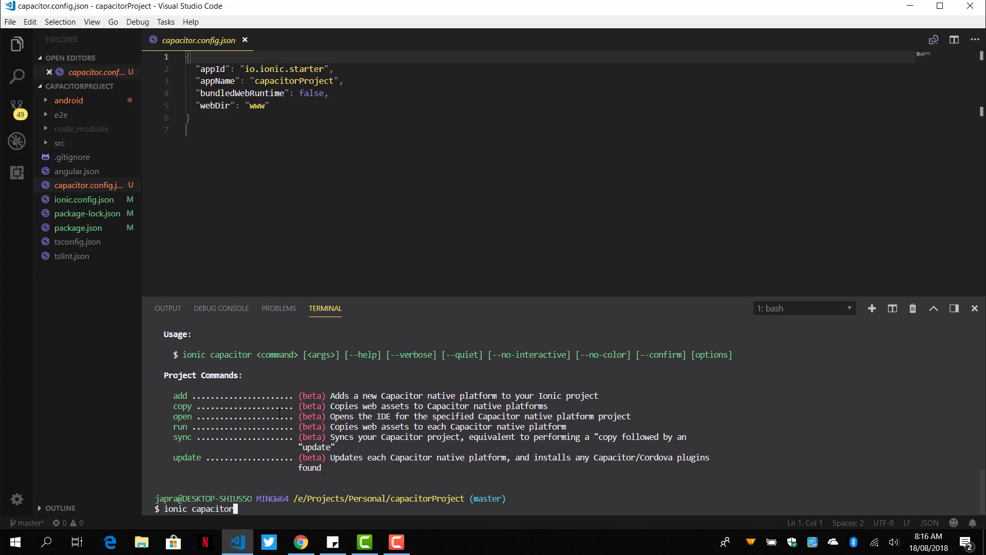
text(copy)
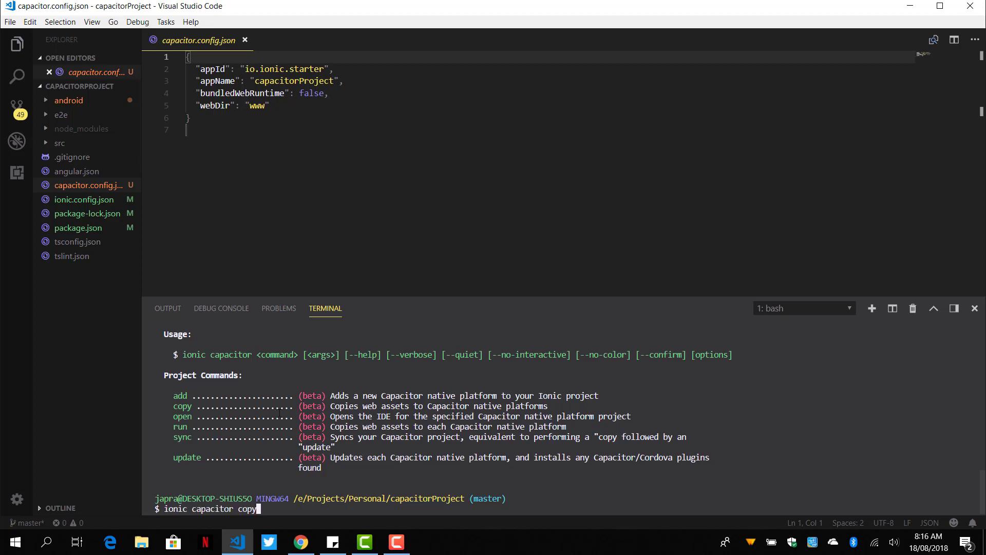
key(Return)
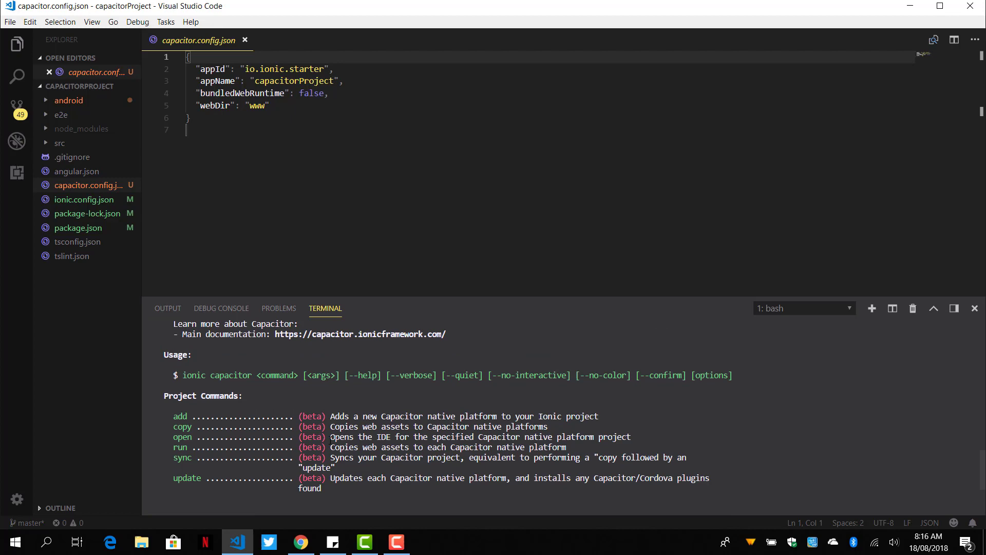
scroll(up, 3)
text(ionic buil)
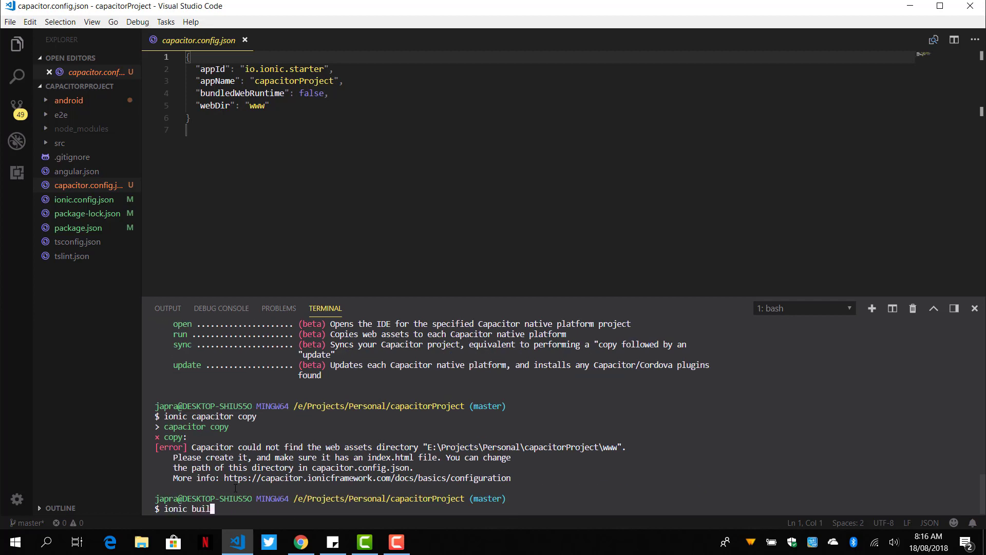
Run ionic build to generate www, then inspect the android and www folders
key(Return)
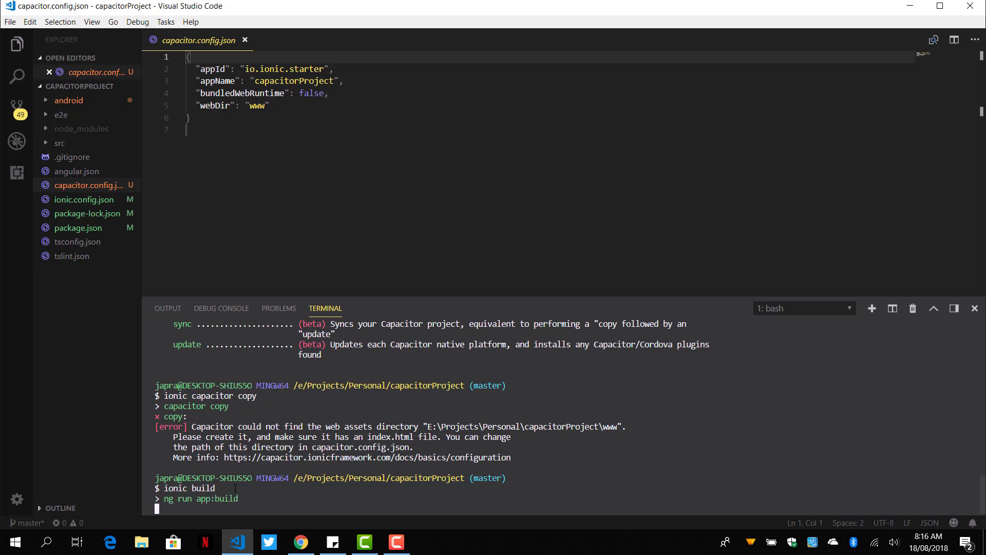
mouse_move(99, 135)
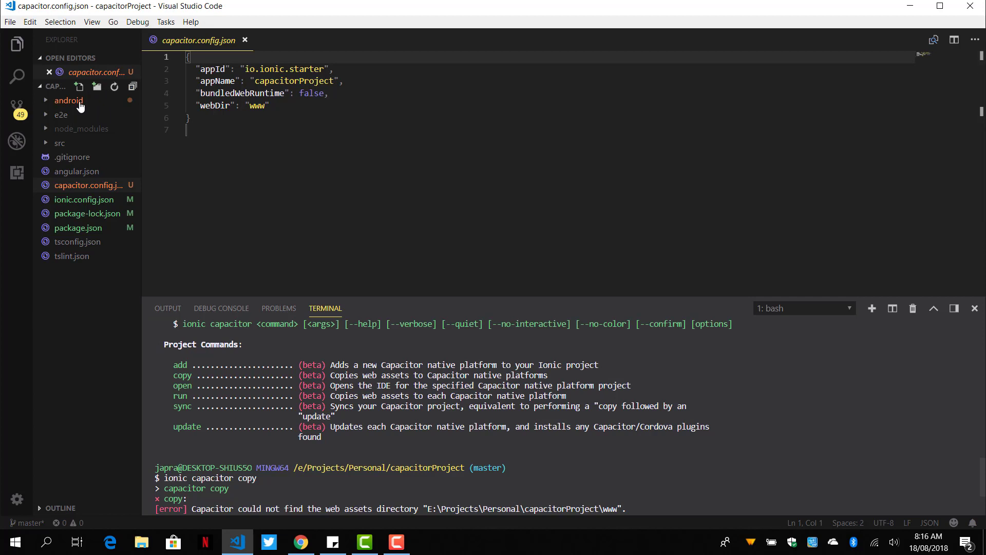
click(68, 101)
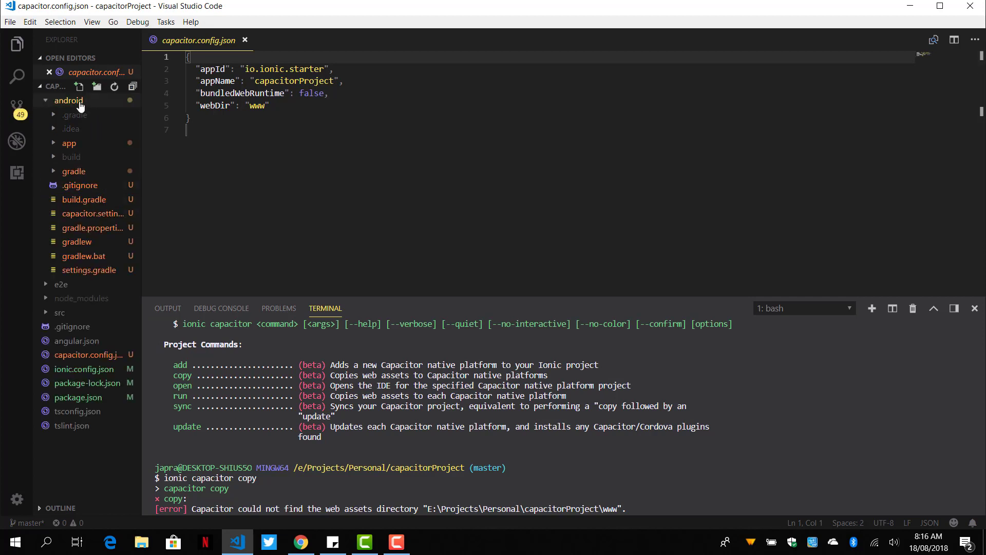
click(68, 100)
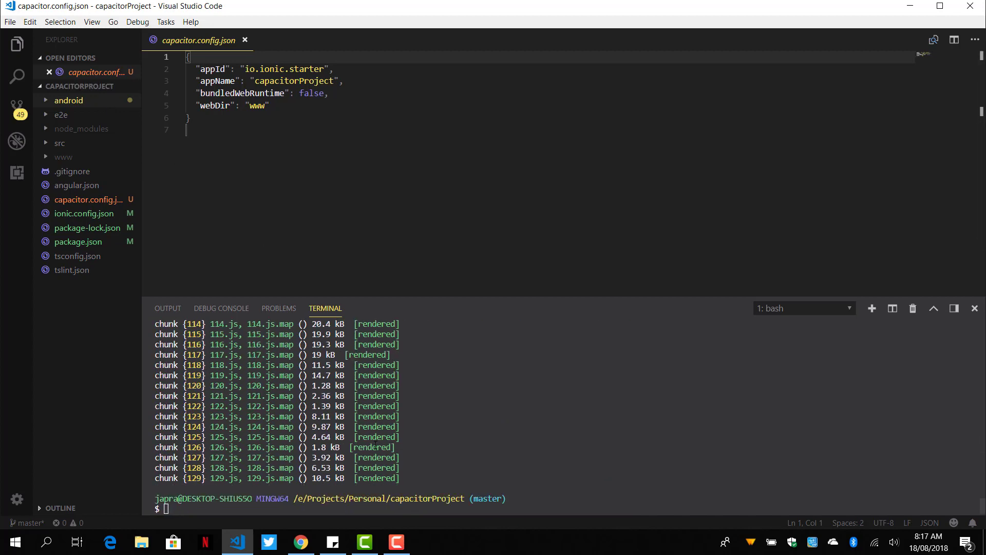
click(64, 157)
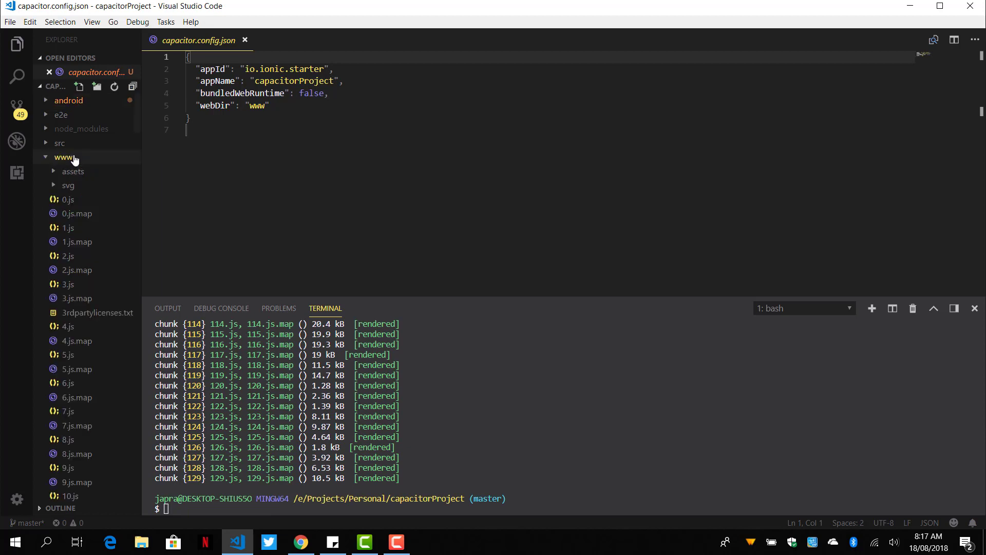
click(64, 157)
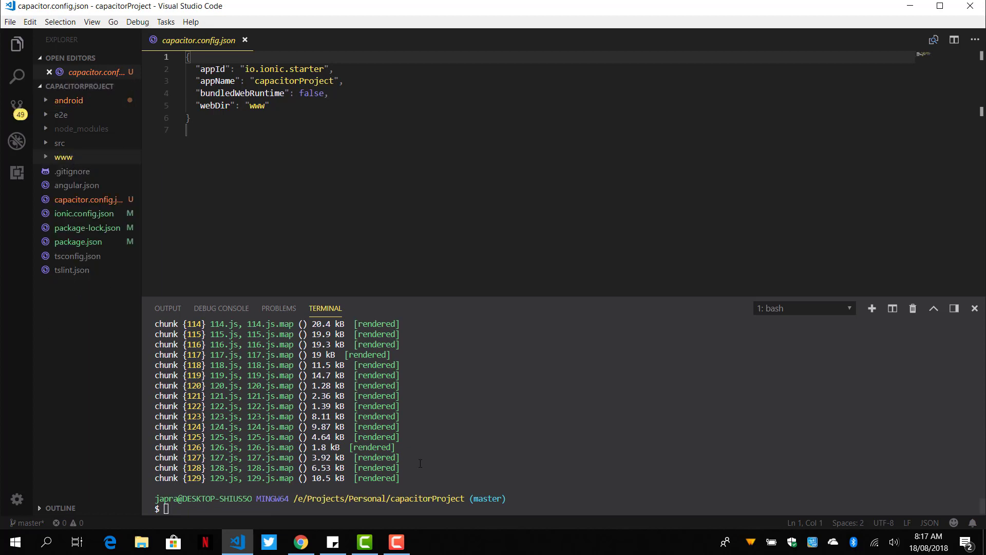
Copy web assets with 'ionic capacitor copy', then launch 'ionic capacitor open' for android
text(ionic capacitor copy)
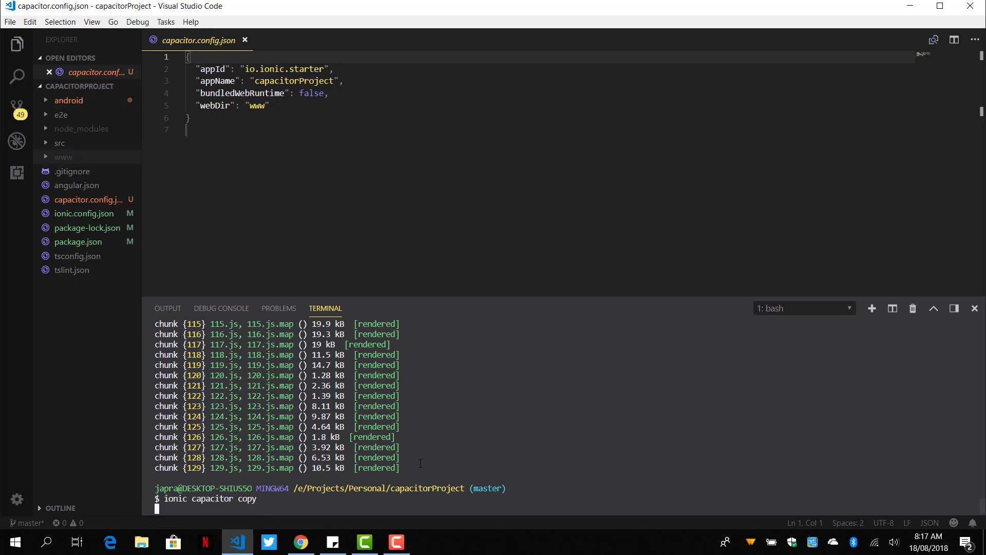
key(Return)
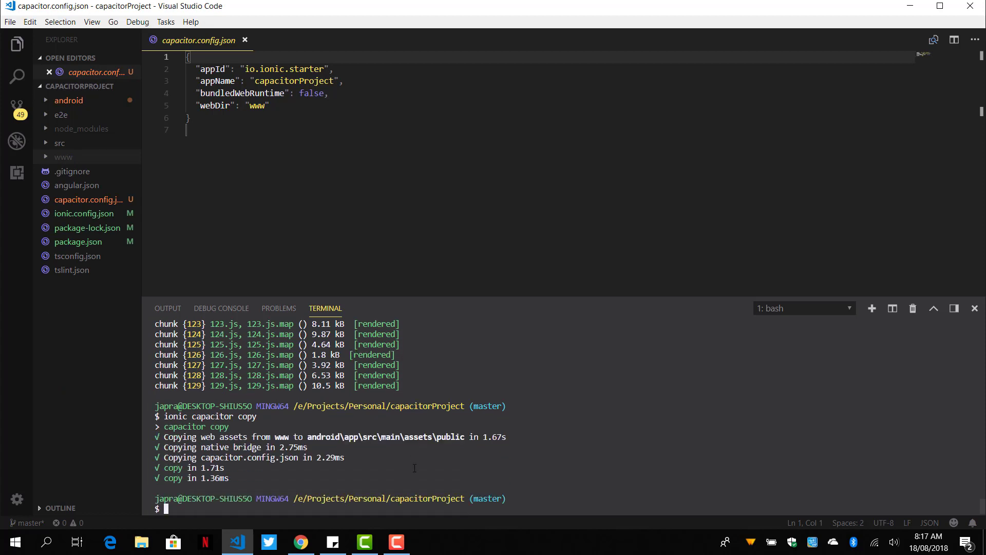
text(ionic capacitor c)
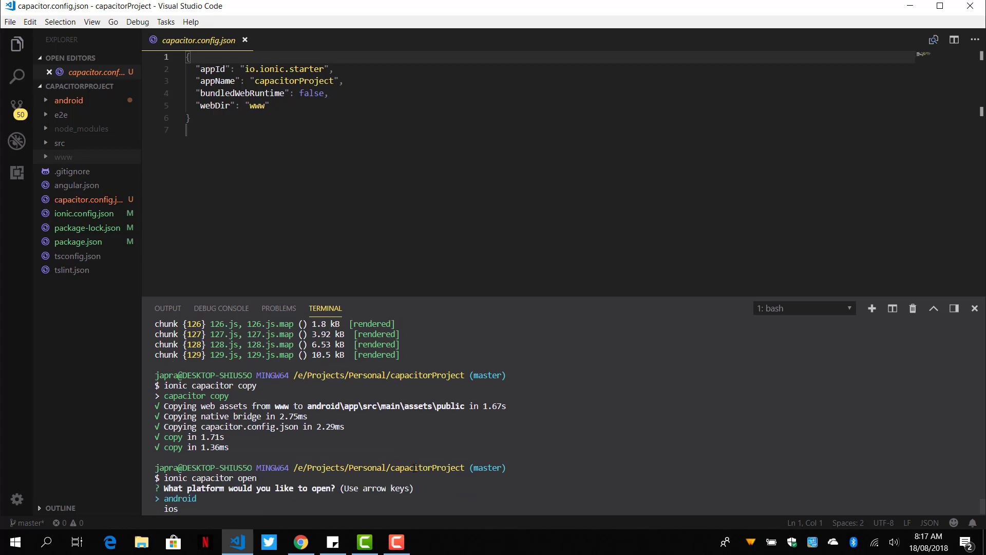
key(Return)
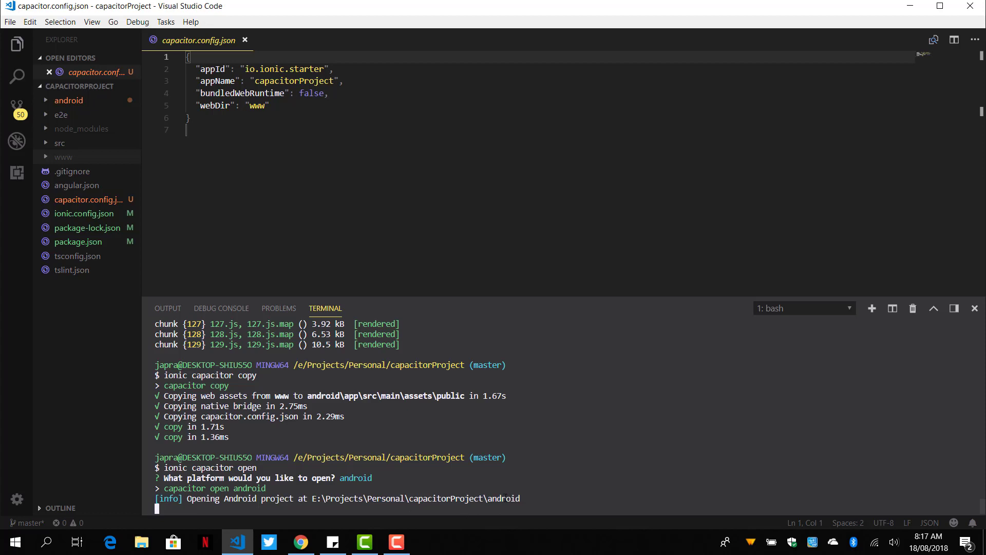
click(68, 100)
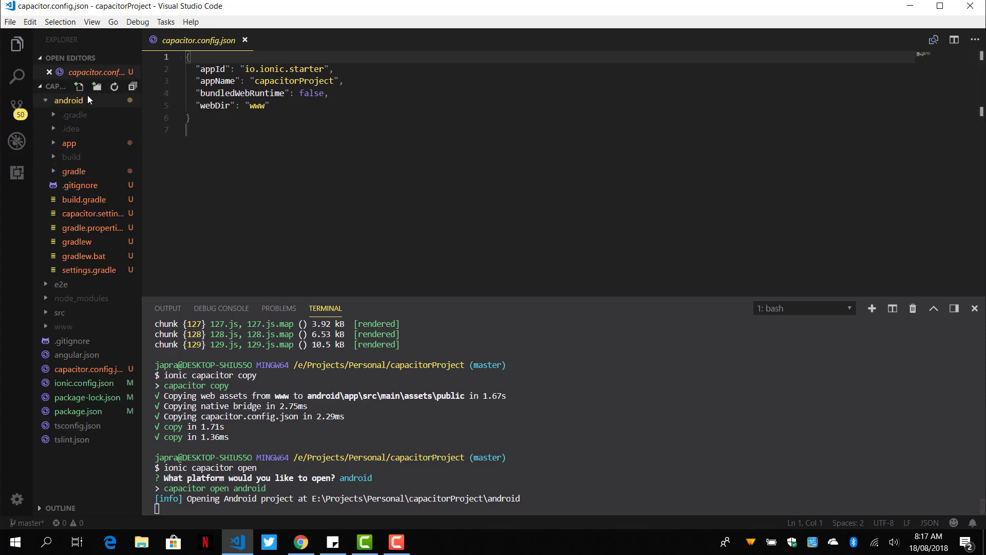
Disable Gradle offline mode to resync the Android project, then return to VS Code
click(69, 100)
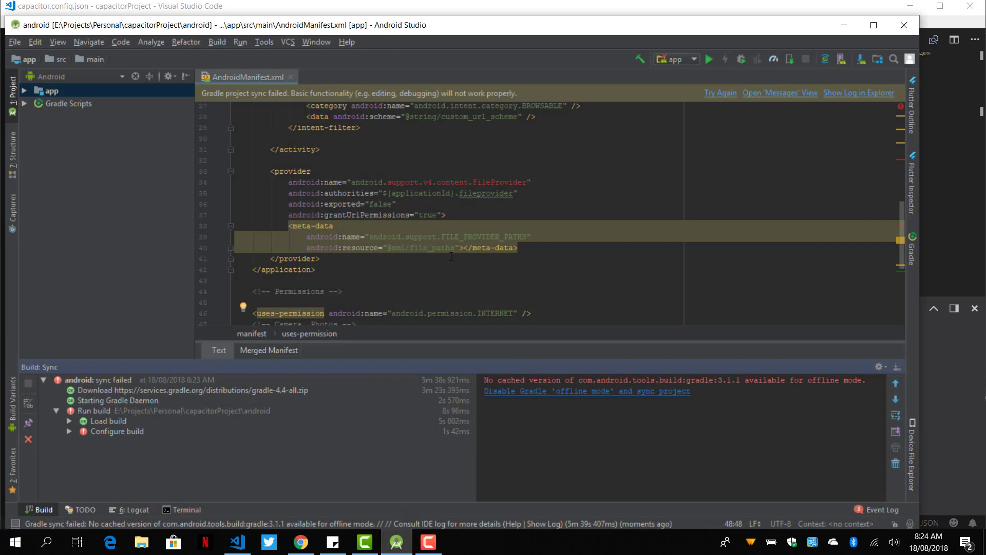
mouse_move(818, 112)
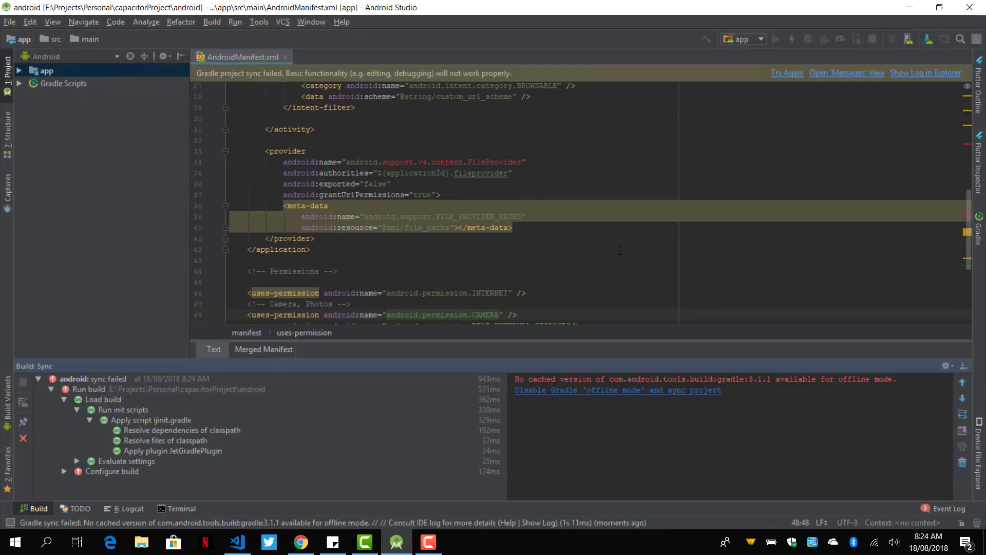
click(787, 72)
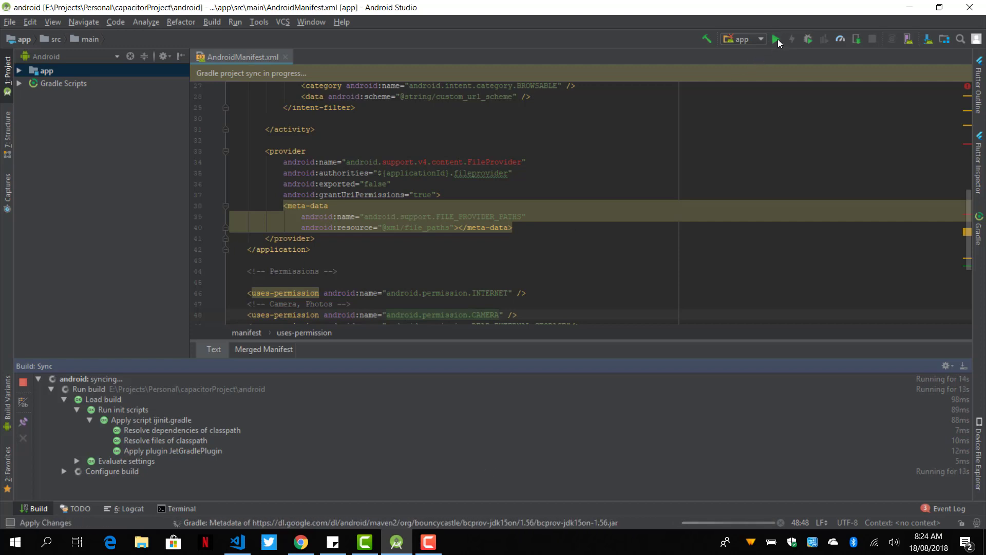
mouse_move(776, 39)
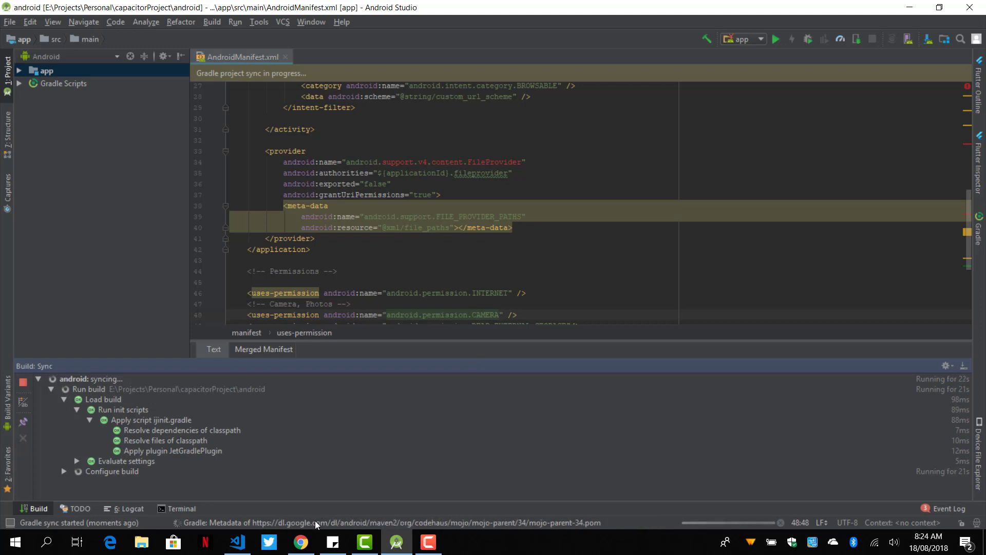
click(236, 541)
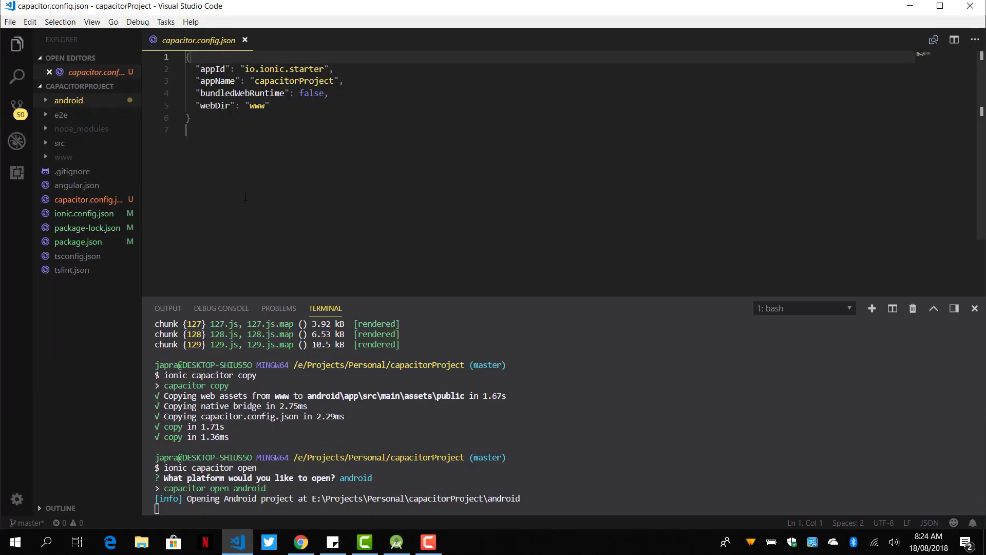
Close capacitor.config.json and expand src and src/app to show home page and app component files
click(244, 40)
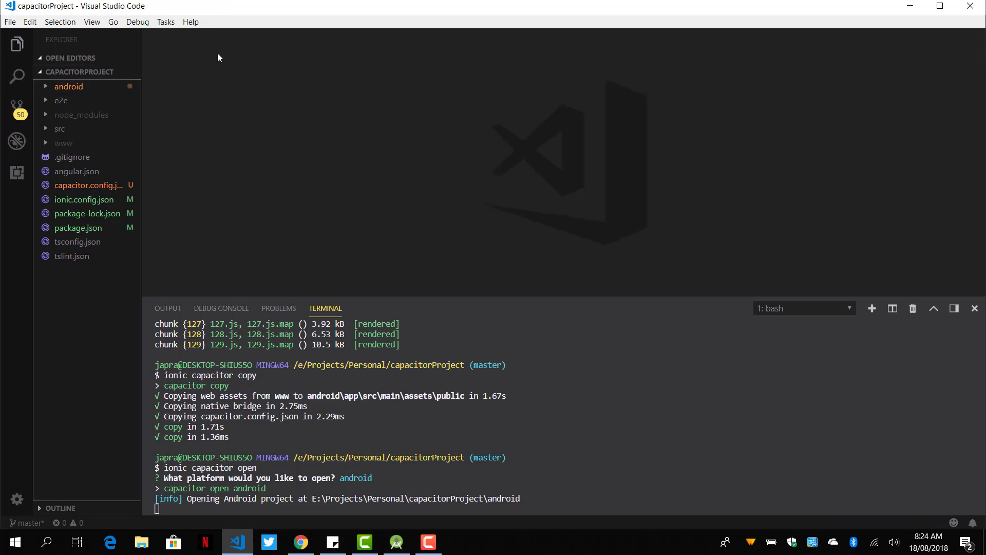
mouse_move(59, 129)
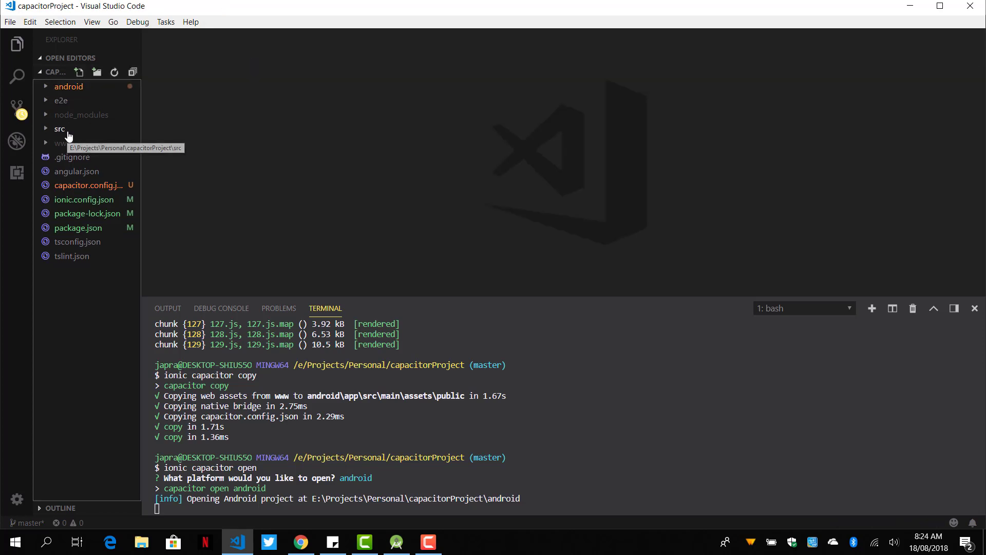
click(59, 129)
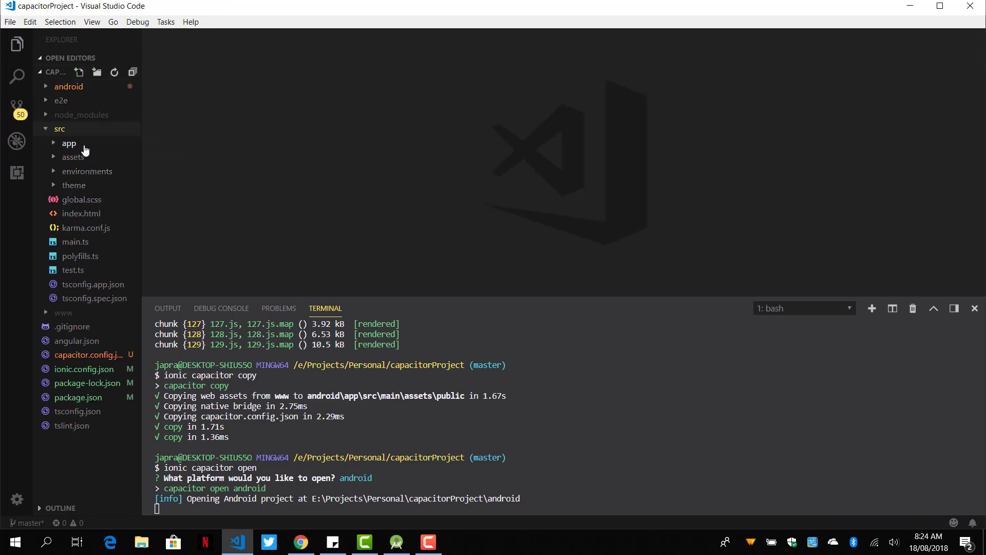
click(70, 143)
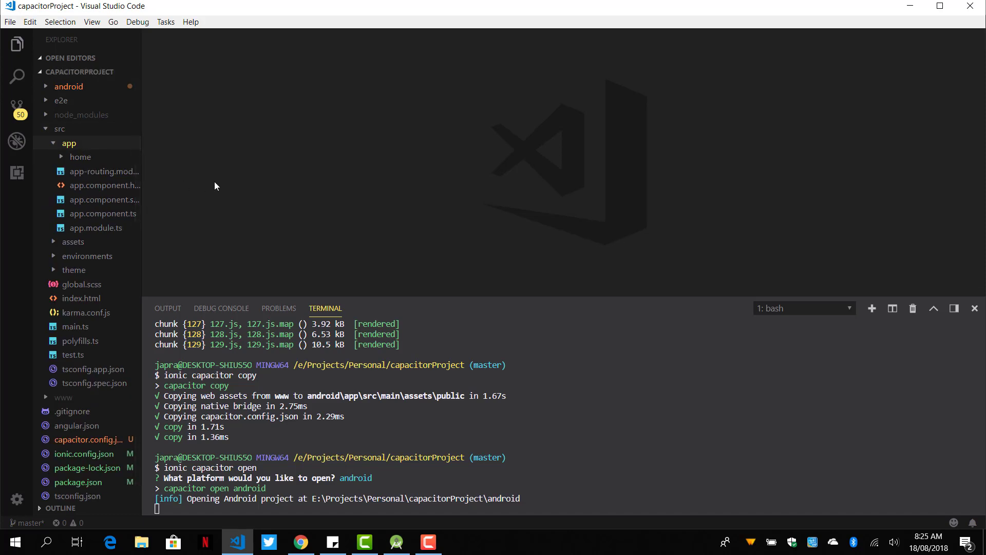
mouse_move(893, 309)
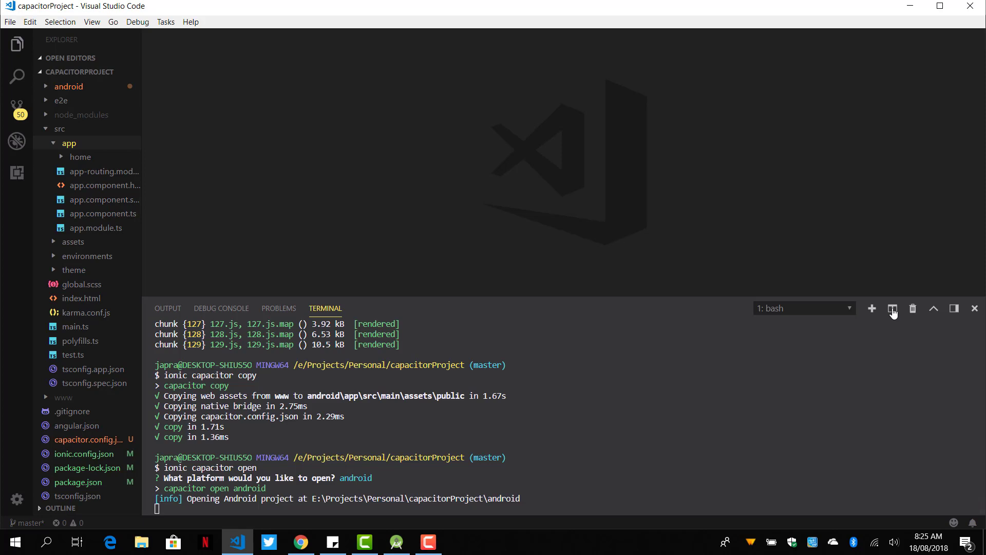
Split the terminal and run 'ionic capacitor sync' in the new pane
click(891, 309)
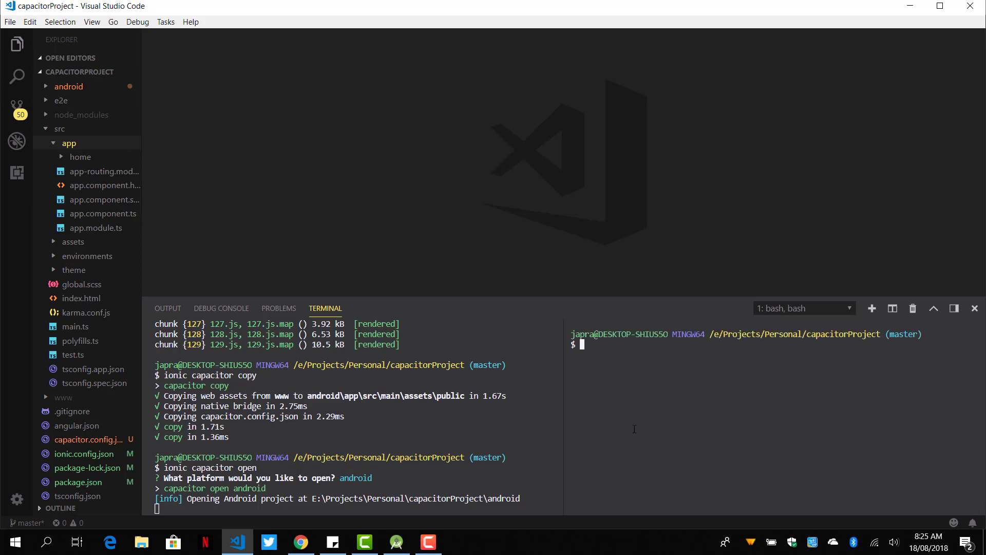
mouse_move(396, 541)
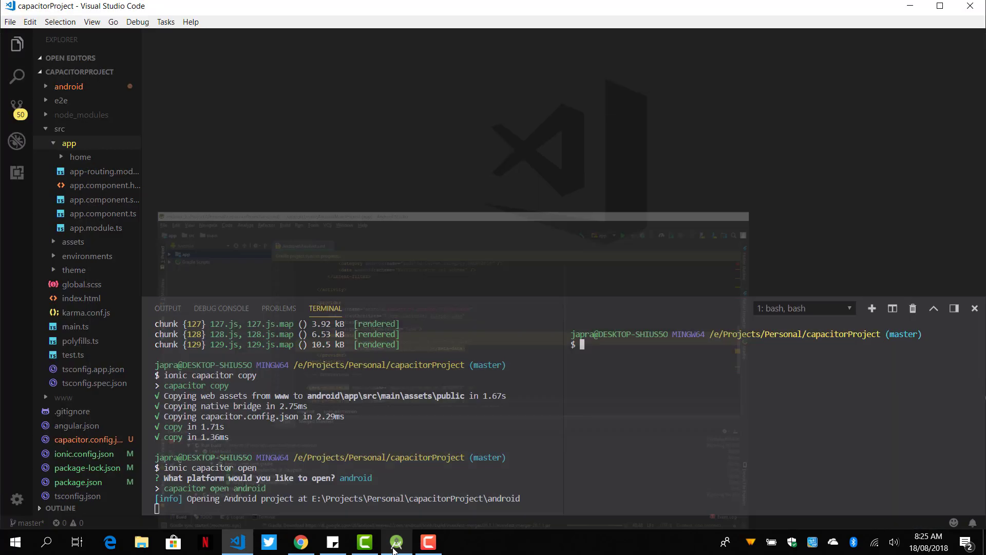
text(ionic)
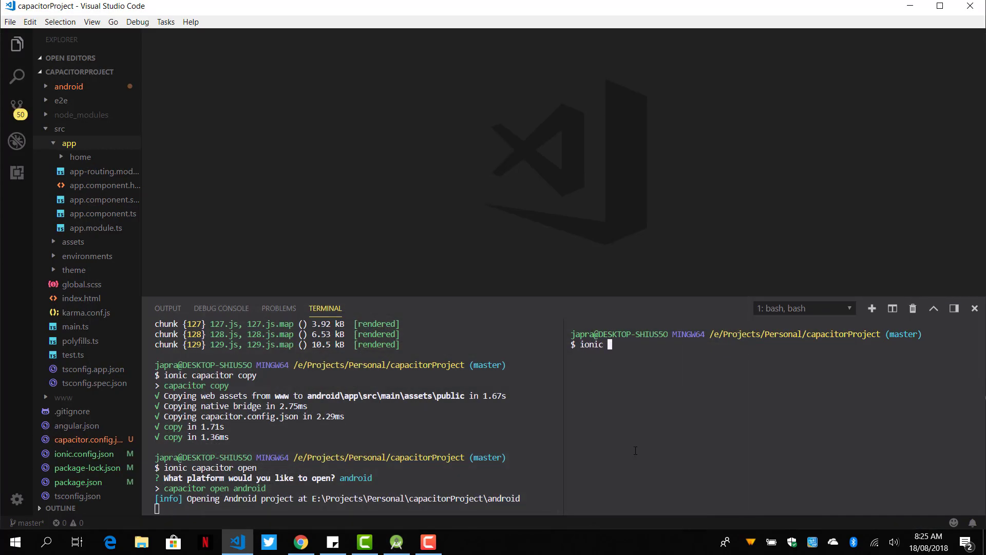
text(capac)
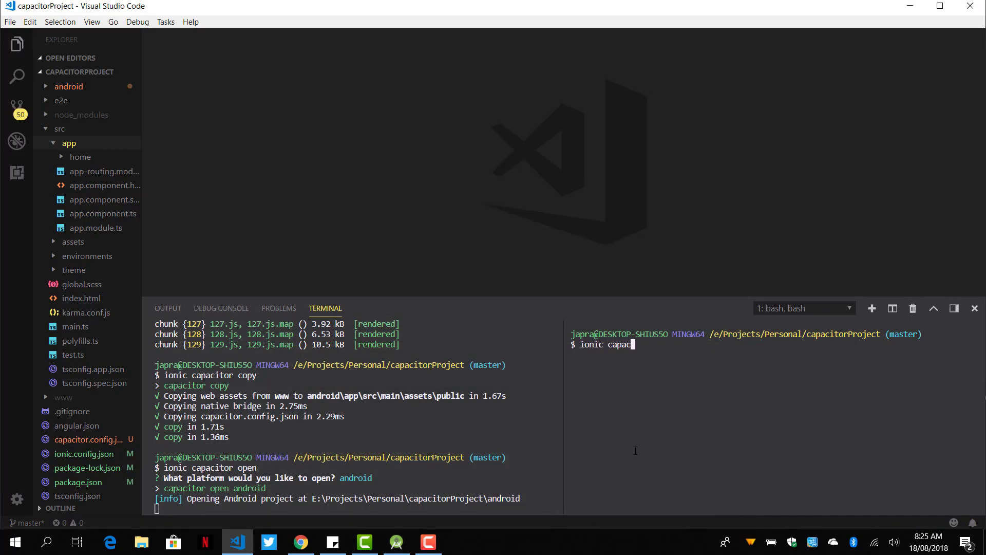
text(itor sy)
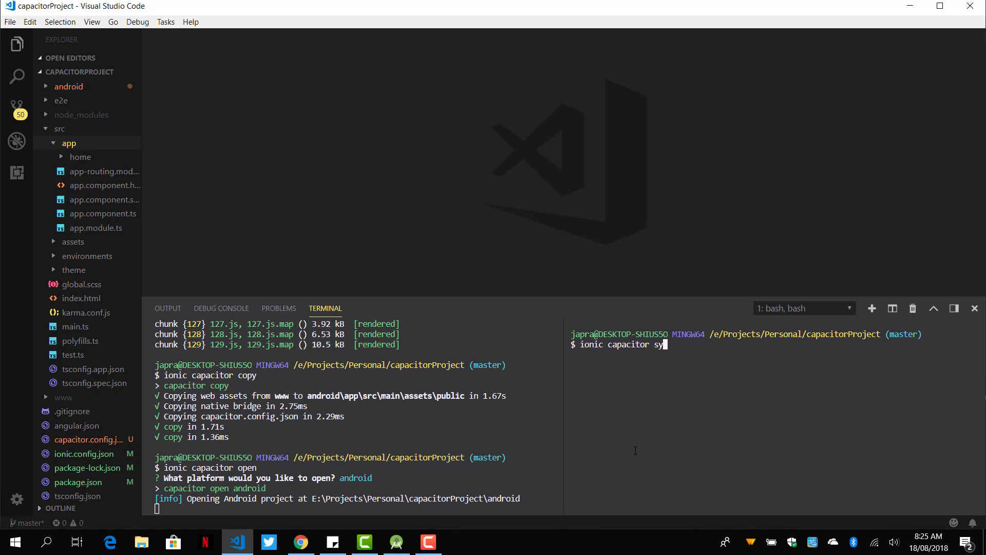
text(nc)
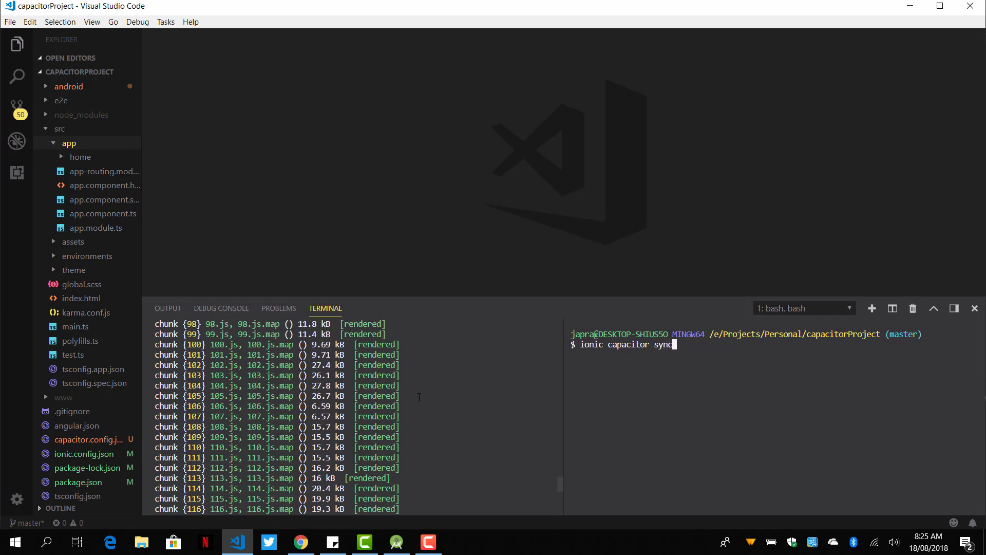
key(Return)
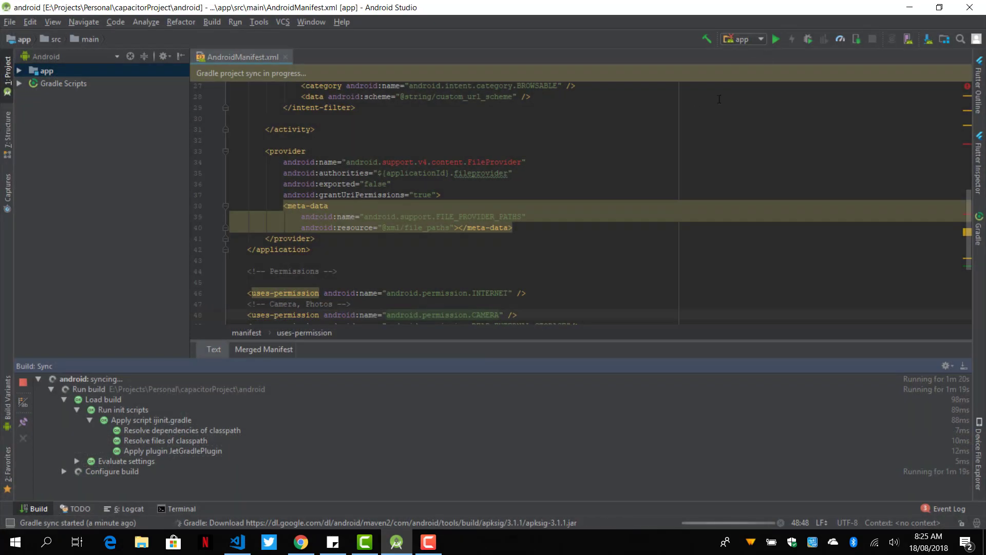
mouse_move(748, 93)
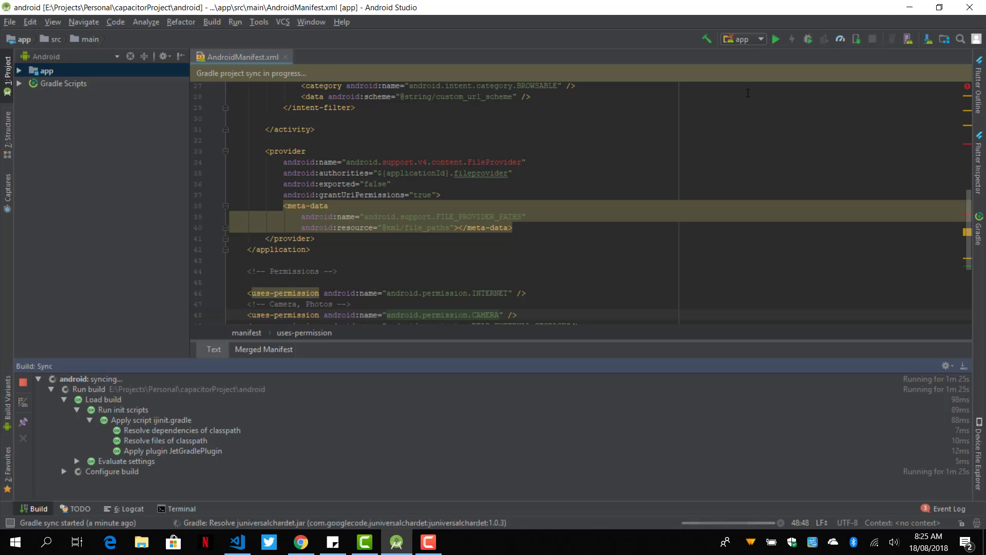
mouse_move(396, 541)
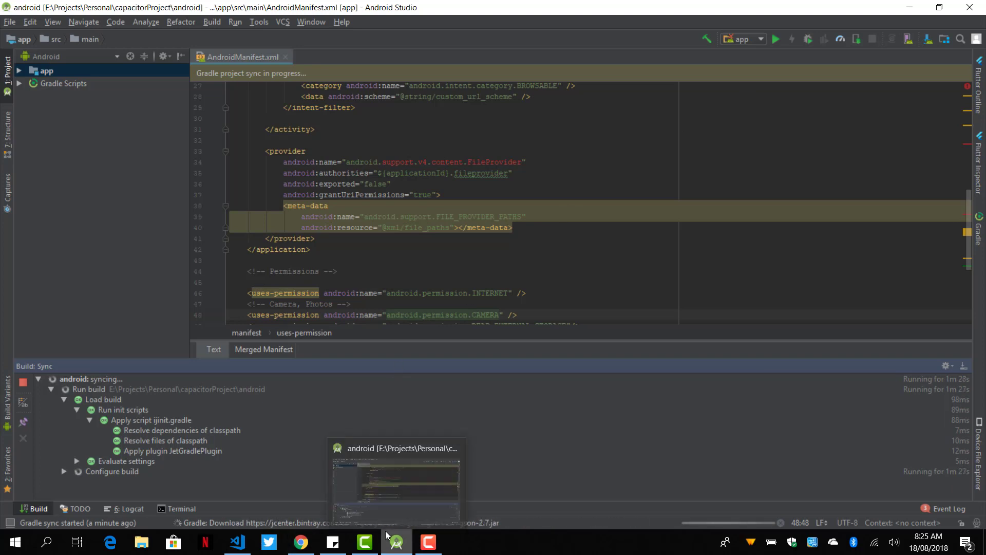
mouse_move(237, 541)
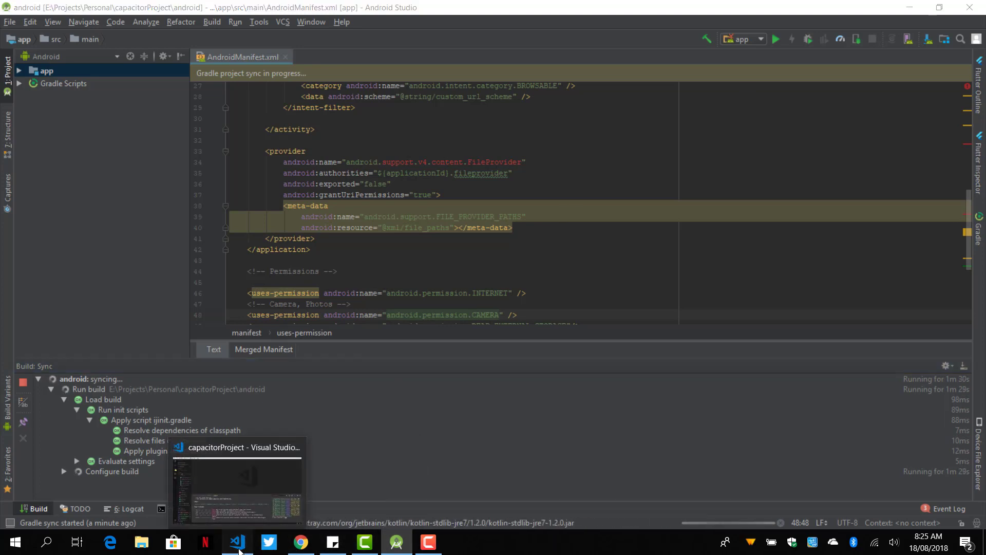